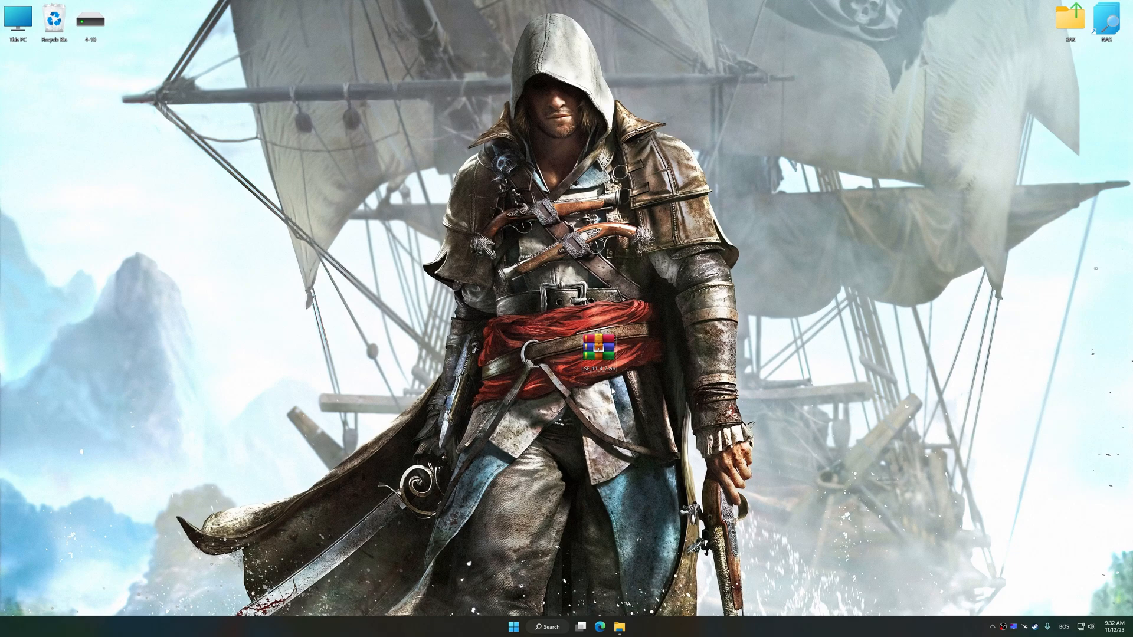
# - Extract the downloaded Low Specs Experience archive to the desktop and start its installer
pyautogui.rightClick(599, 355)
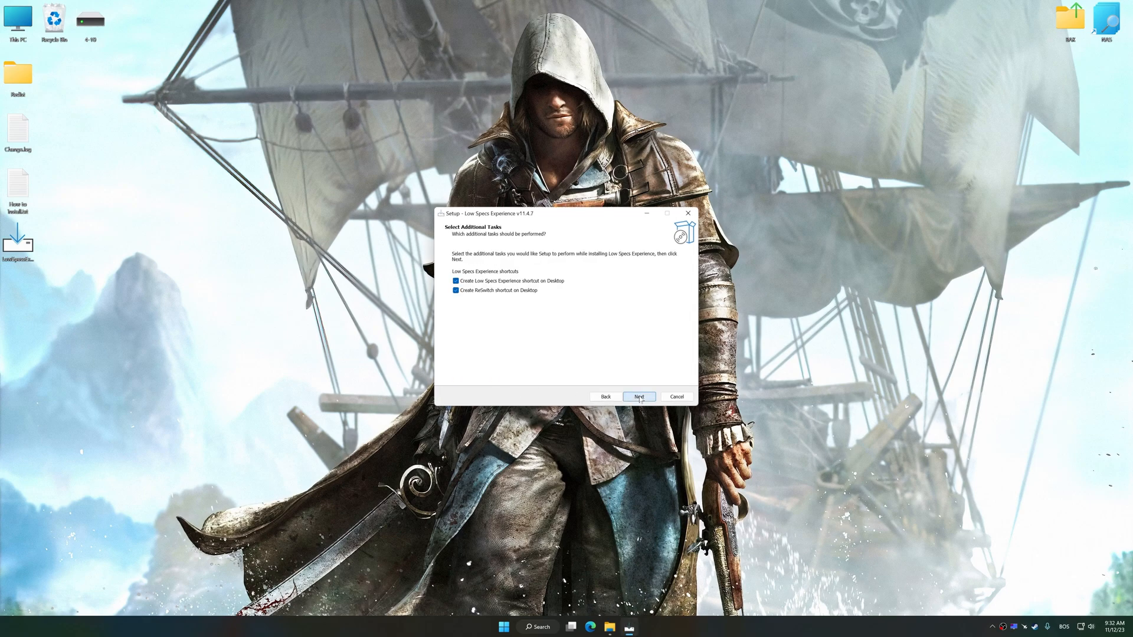
# - Complete setup with both desktop shortcuts and launch Low Specs Experience to its welcome page
pyautogui.click(638, 397)
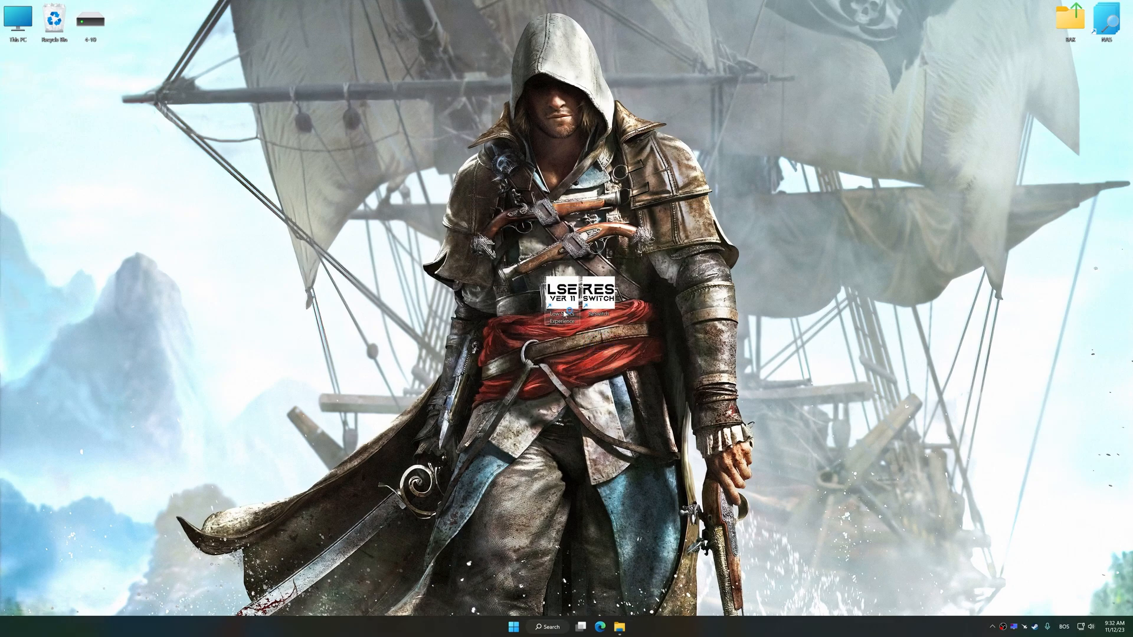
pyautogui.doubleClick(576, 304)
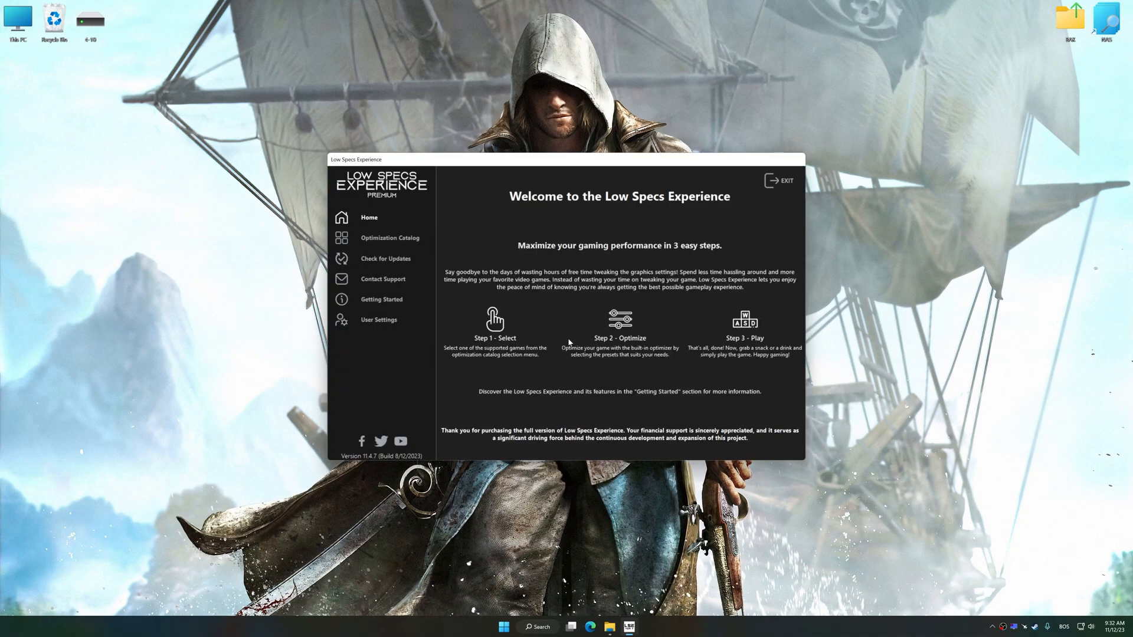
# - Load the Assassin's Creed 4: Black Flag package from the Optimization Catalog and confirm the Steam version notice
pyautogui.click(389, 237)
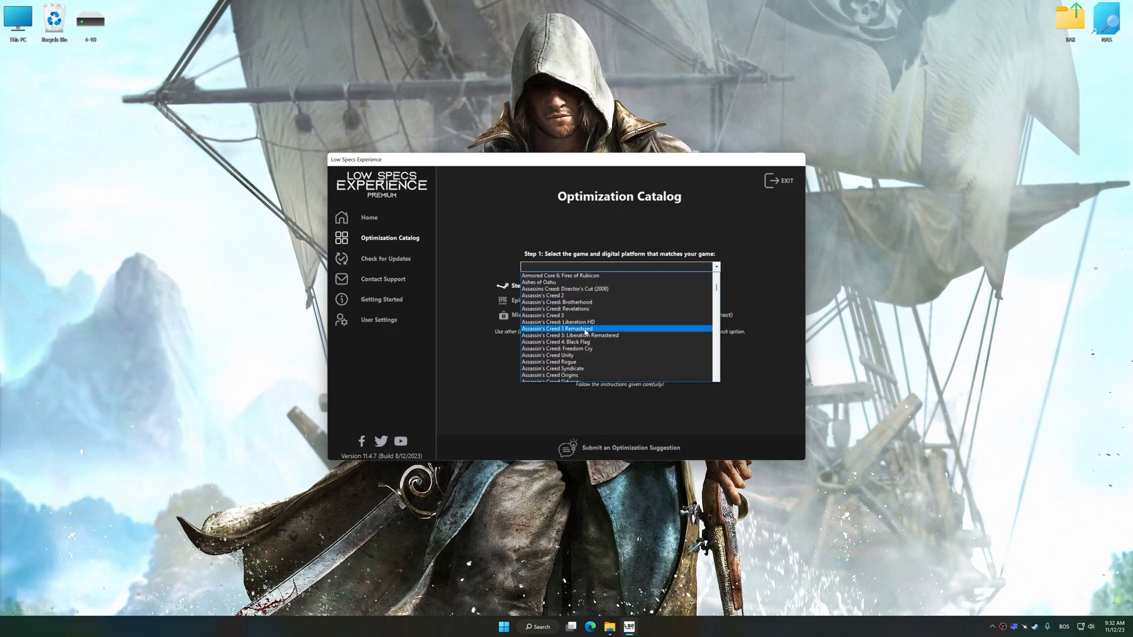
pyautogui.click(556, 348)
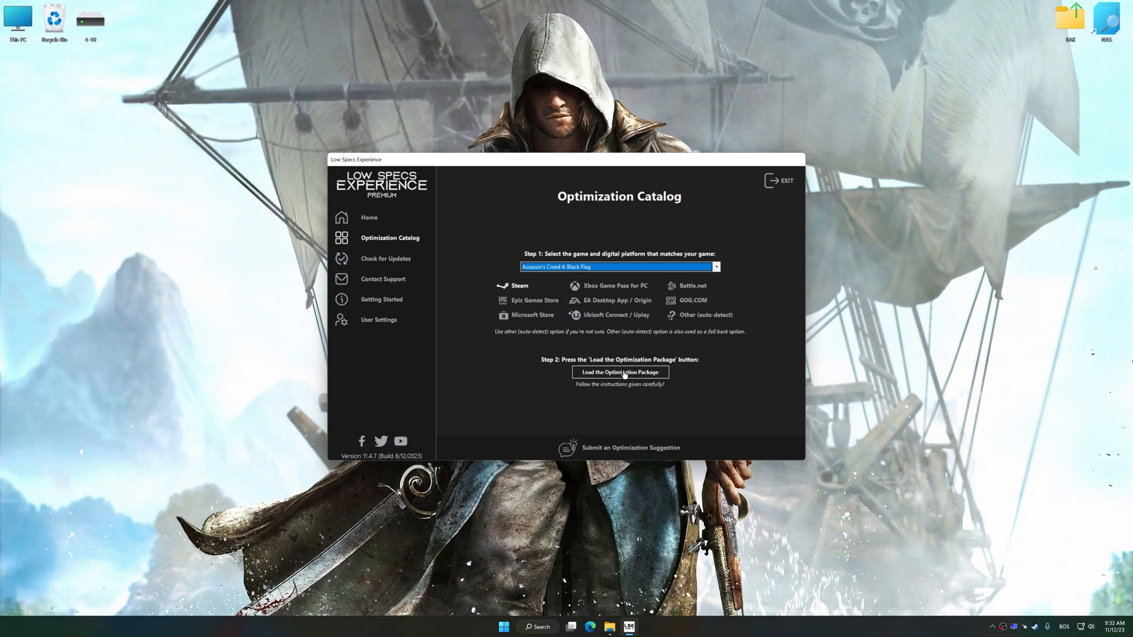
pyautogui.click(619, 372)
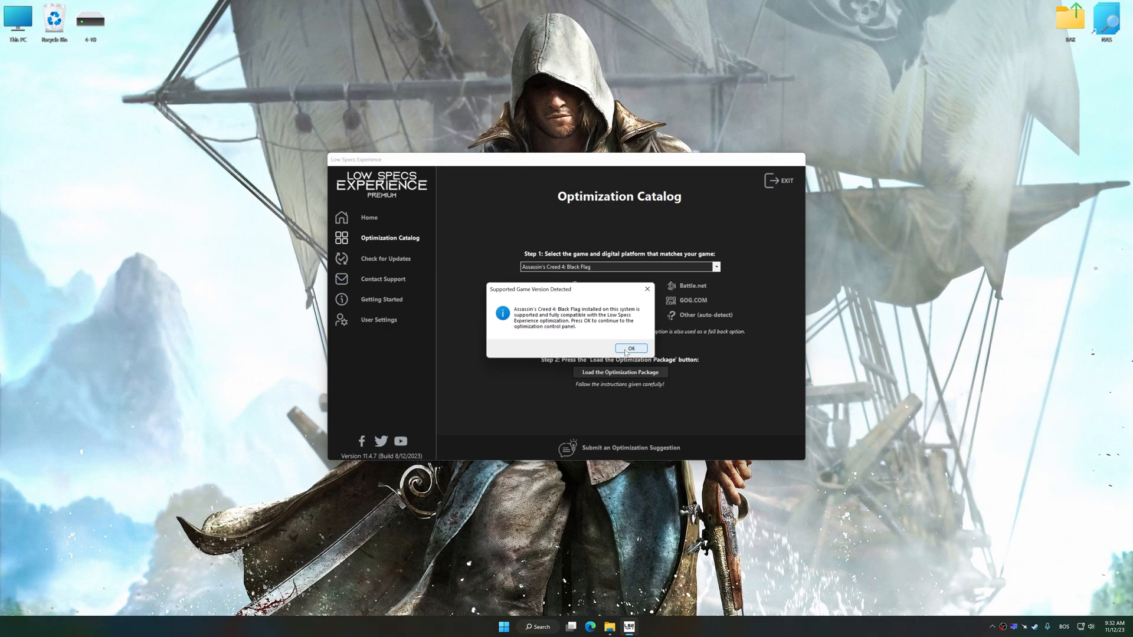
pyautogui.click(629, 347)
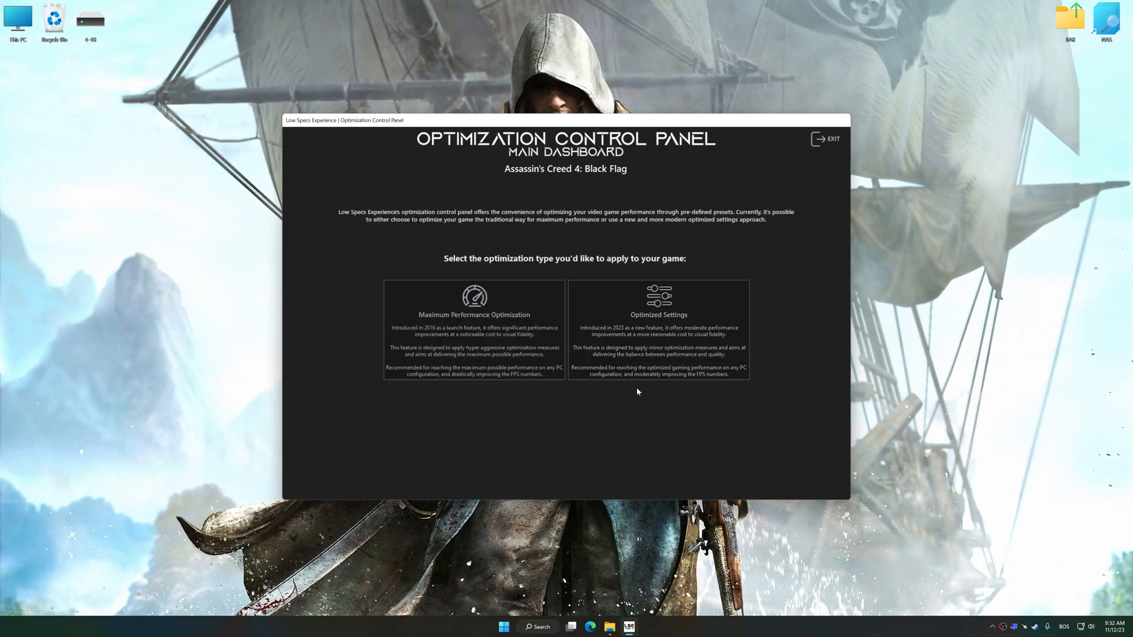
# - Execute the Balanced optimized settings preset for Black Flag at 5120 x 2880 in-game resolution
pyautogui.click(657, 314)
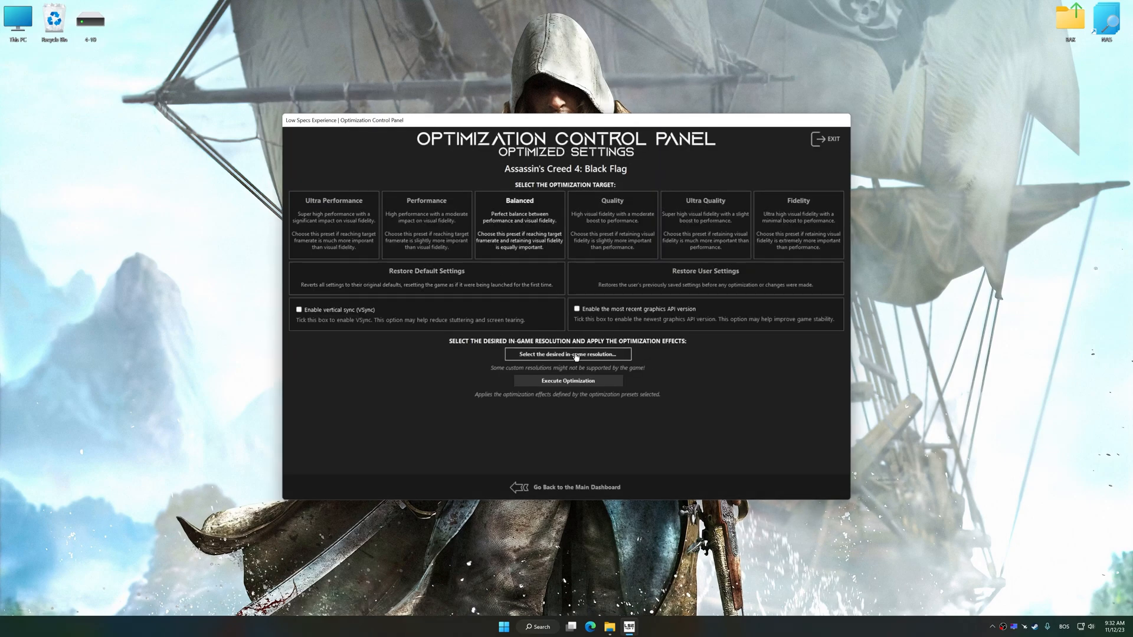
pyautogui.click(568, 354)
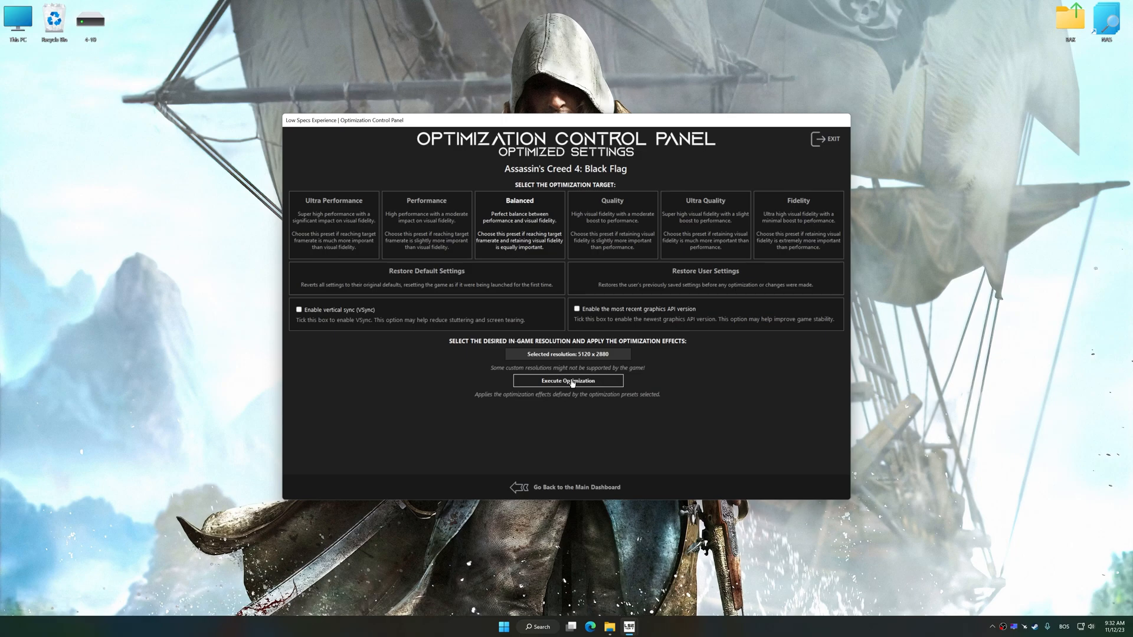
pyautogui.click(567, 381)
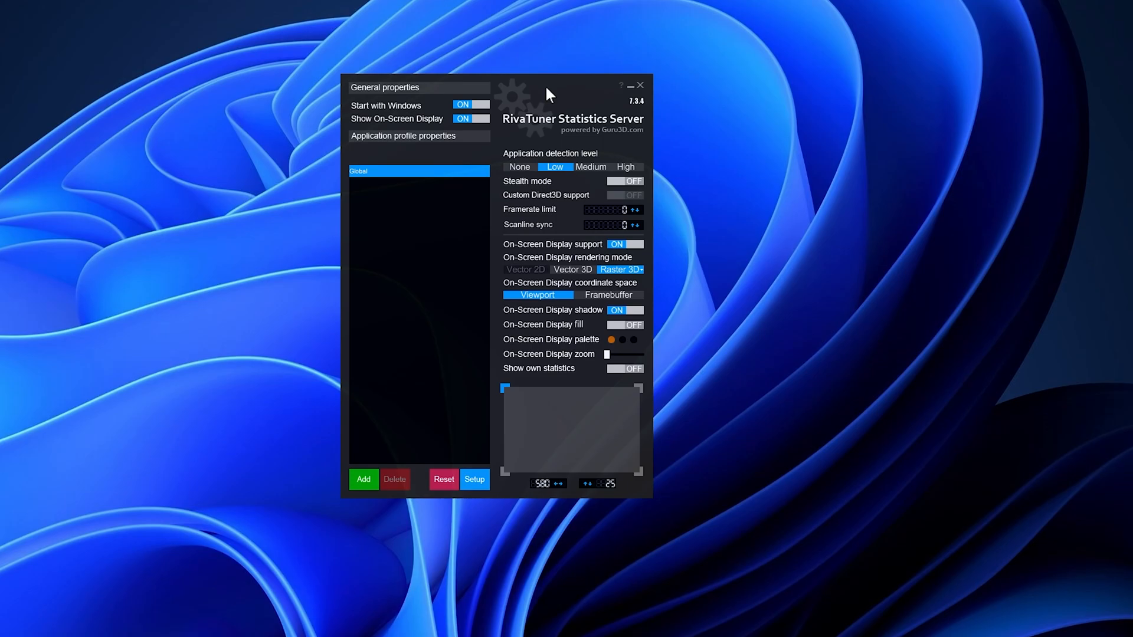
pyautogui.moveTo(573, 128)
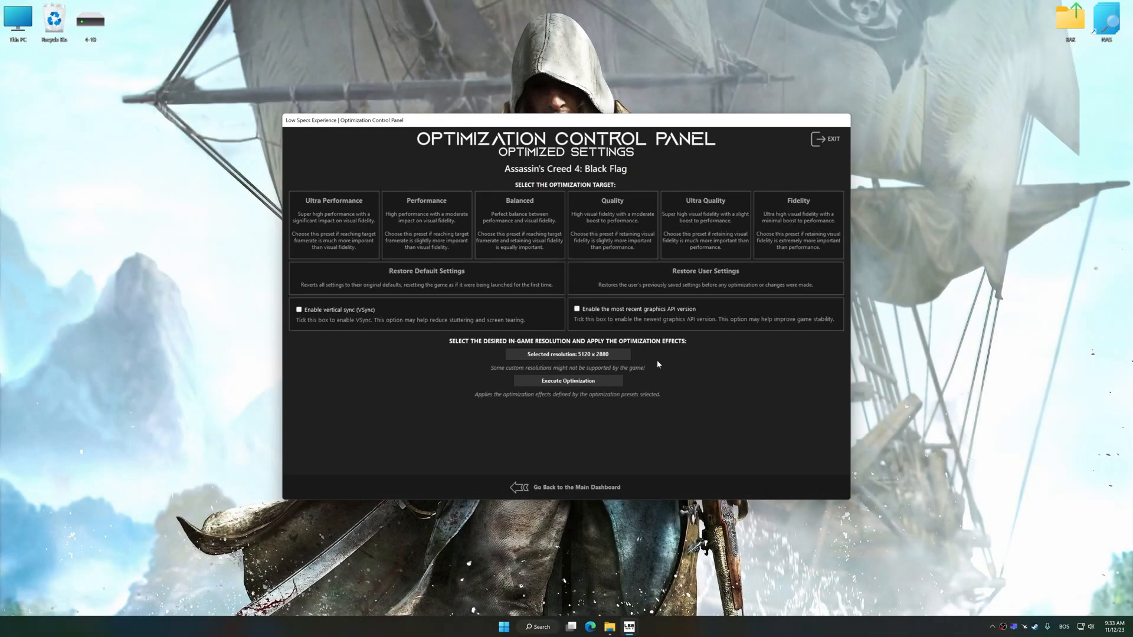
# - Restore Black Flag's backed-up user settings and confirm, removing the optimization effects
pyautogui.click(704, 271)
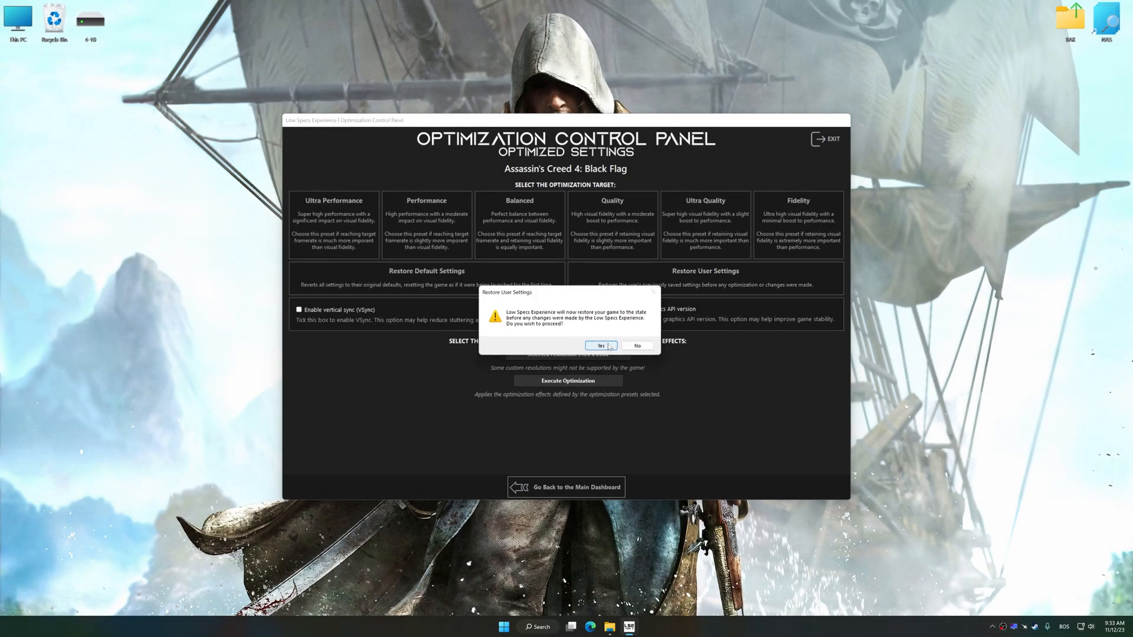
pyautogui.click(599, 345)
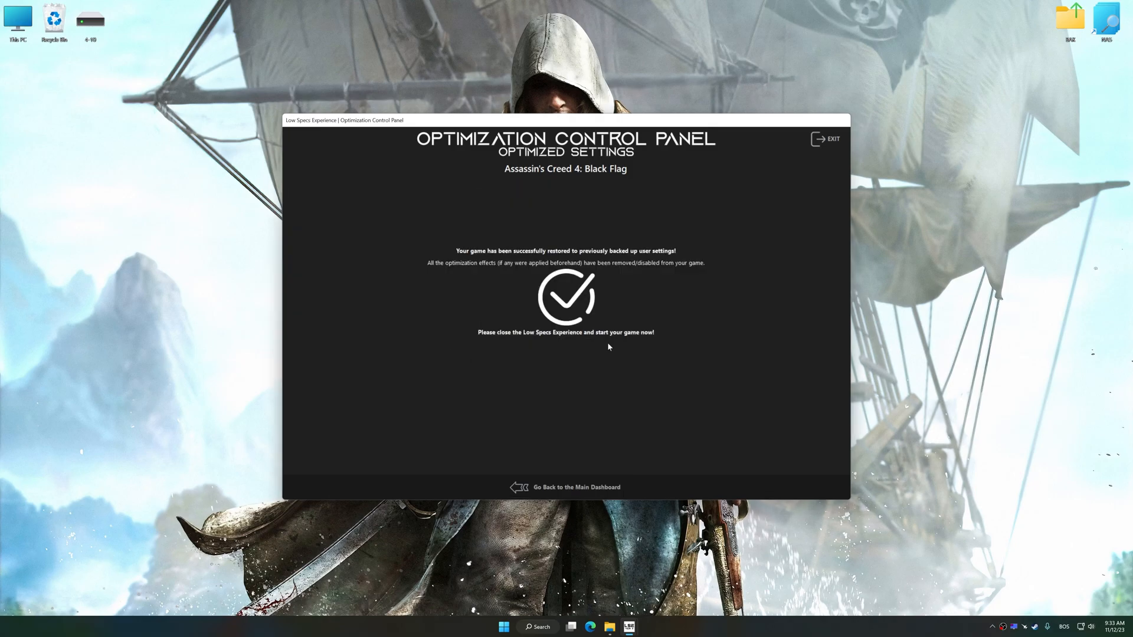